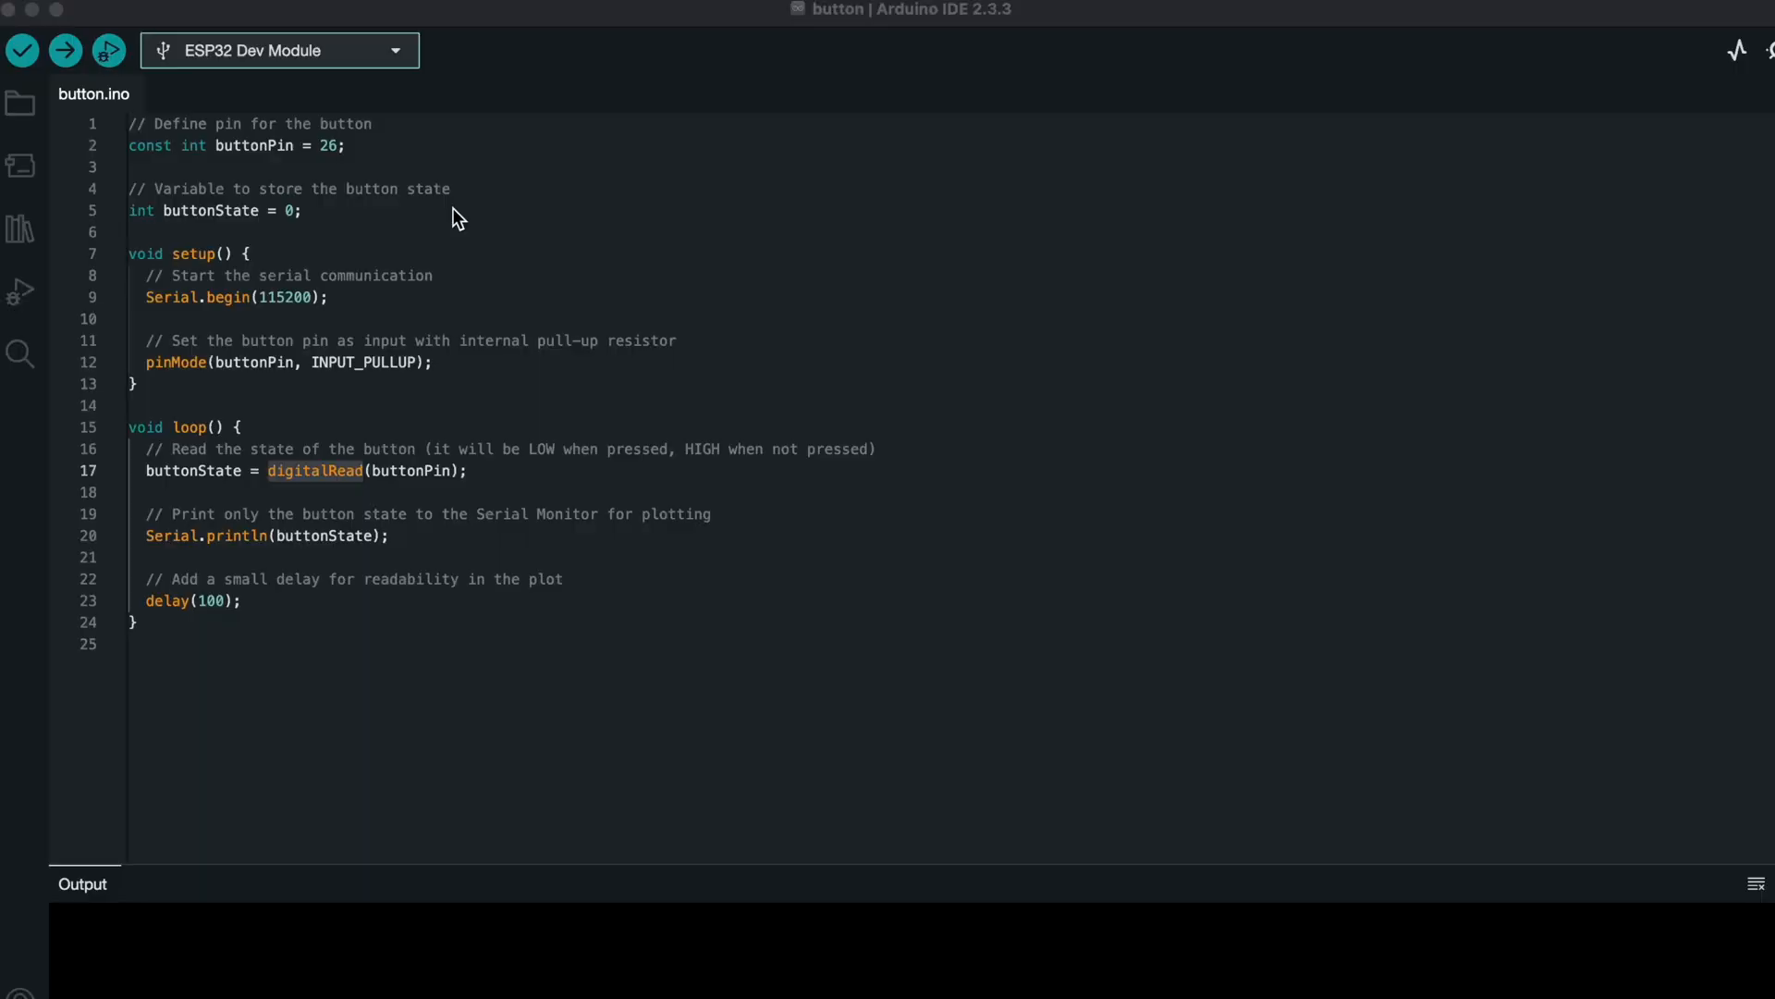
pyautogui.moveTo(375, 165)
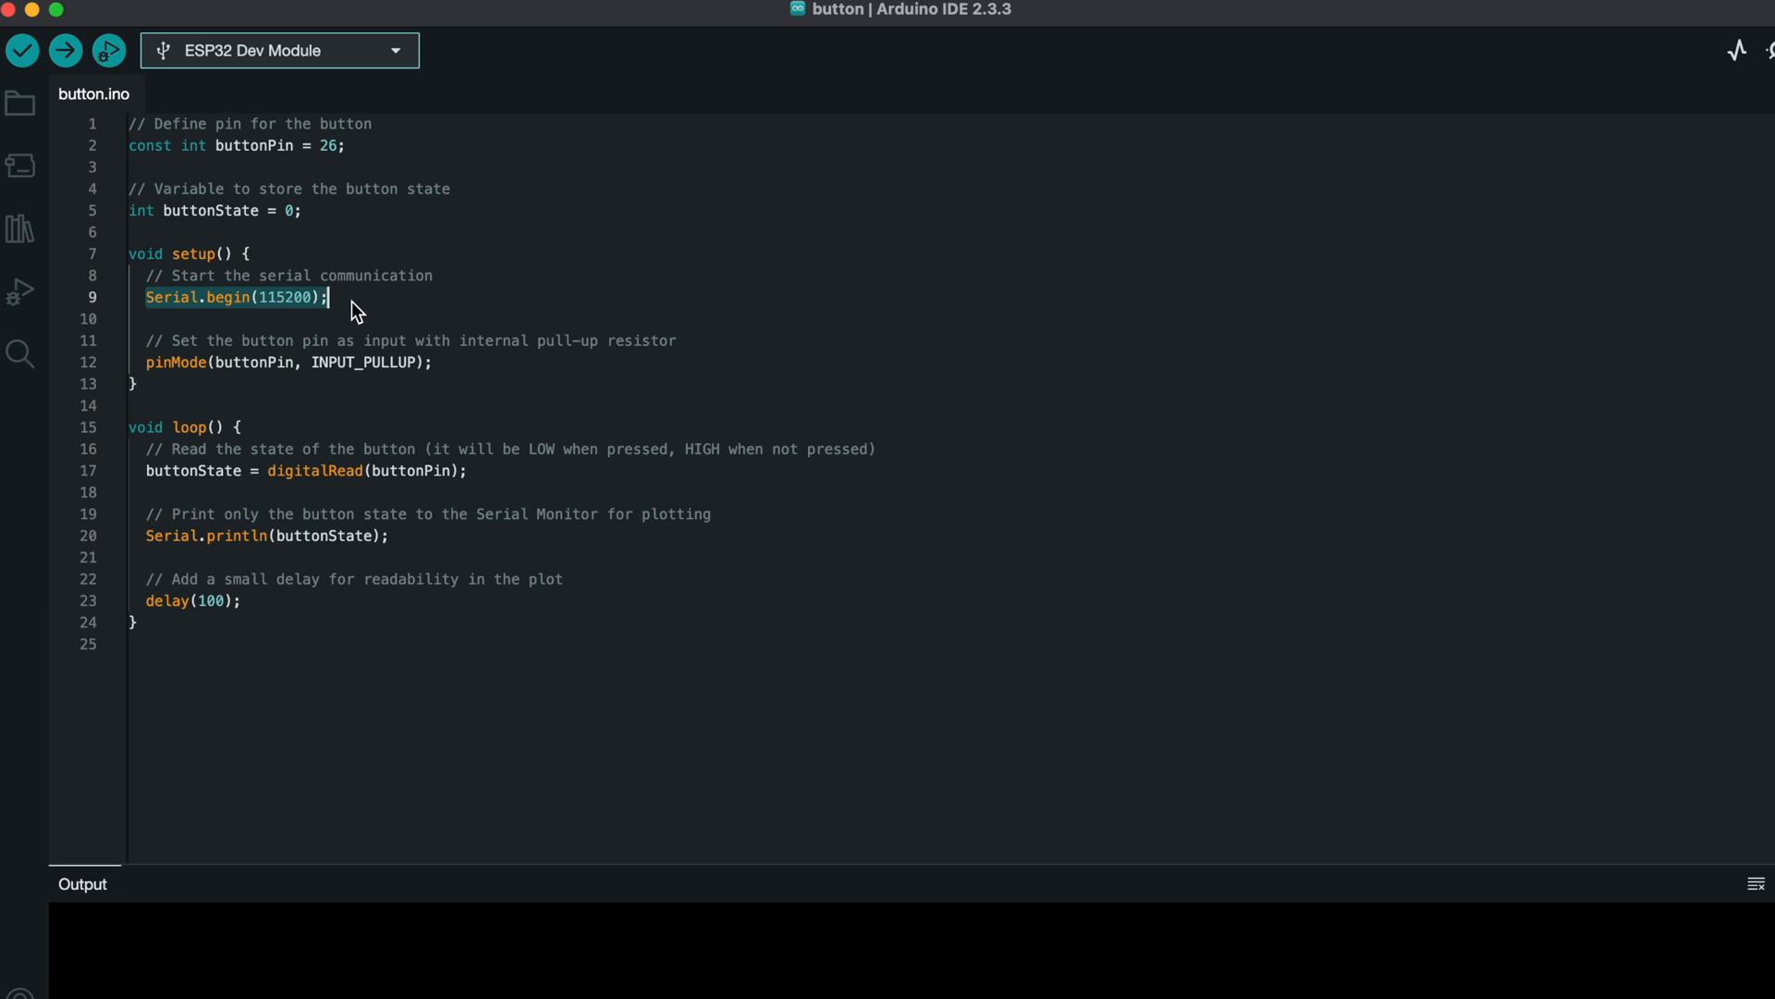
pyautogui.moveTo(263, 366)
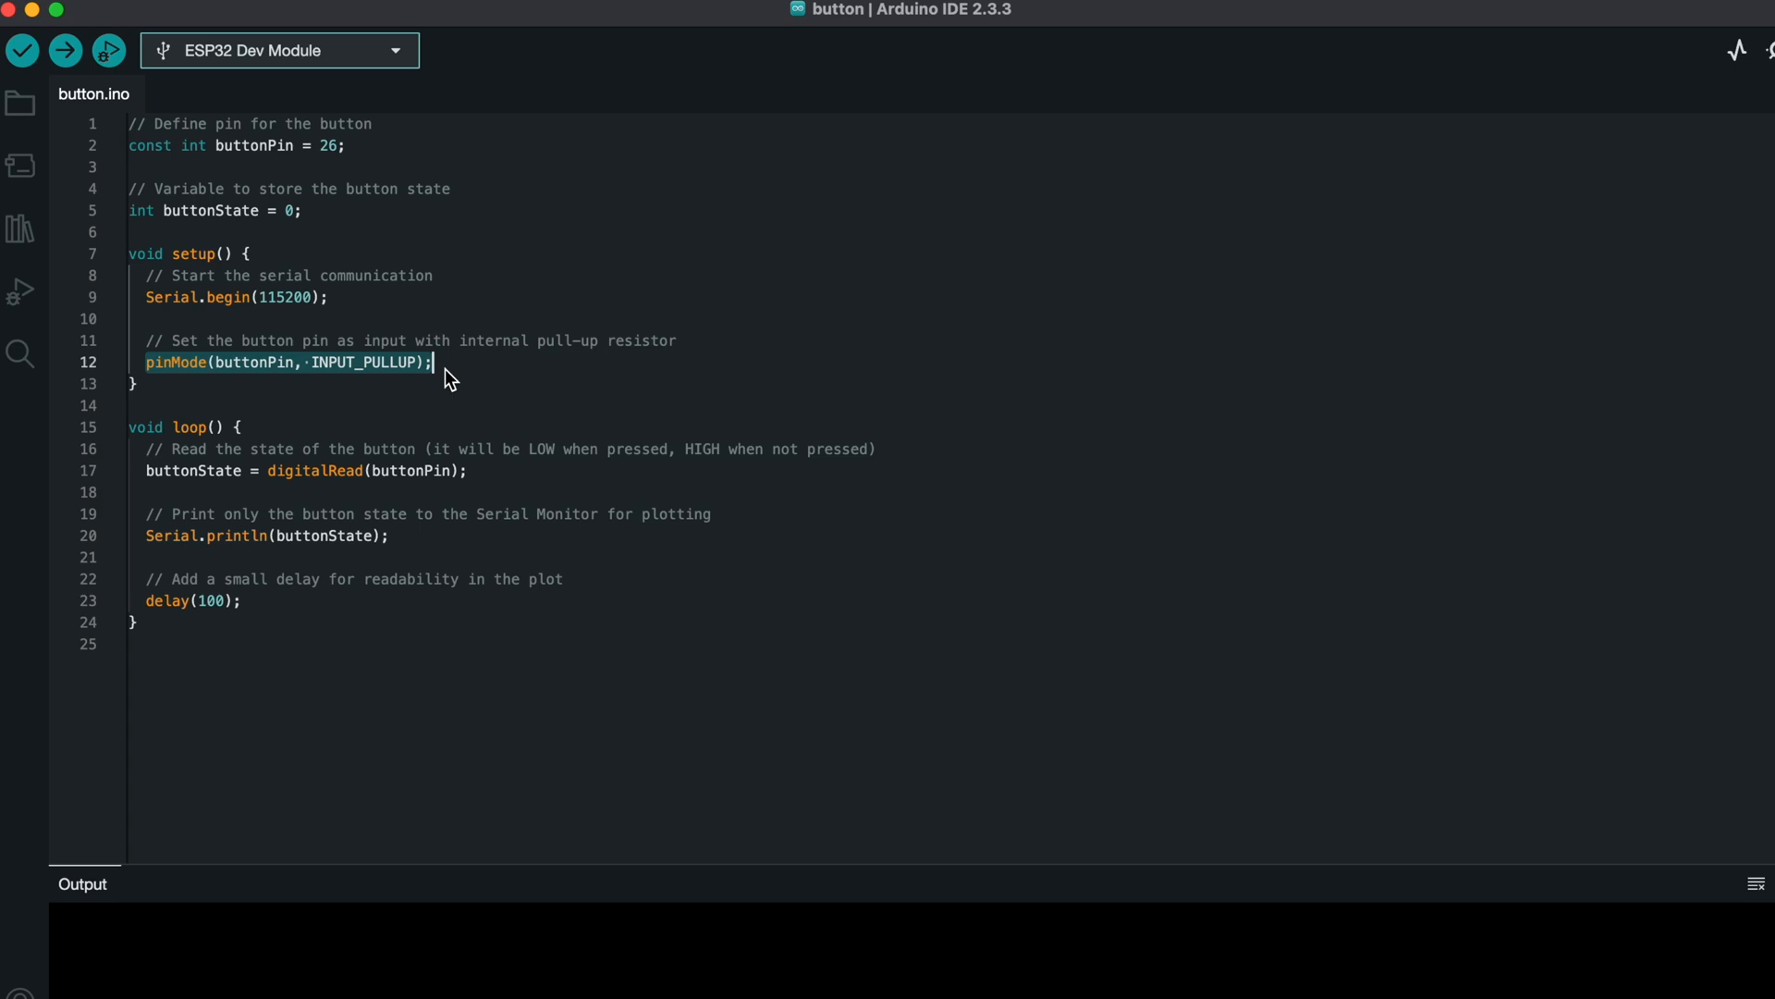
pyautogui.moveTo(442, 385)
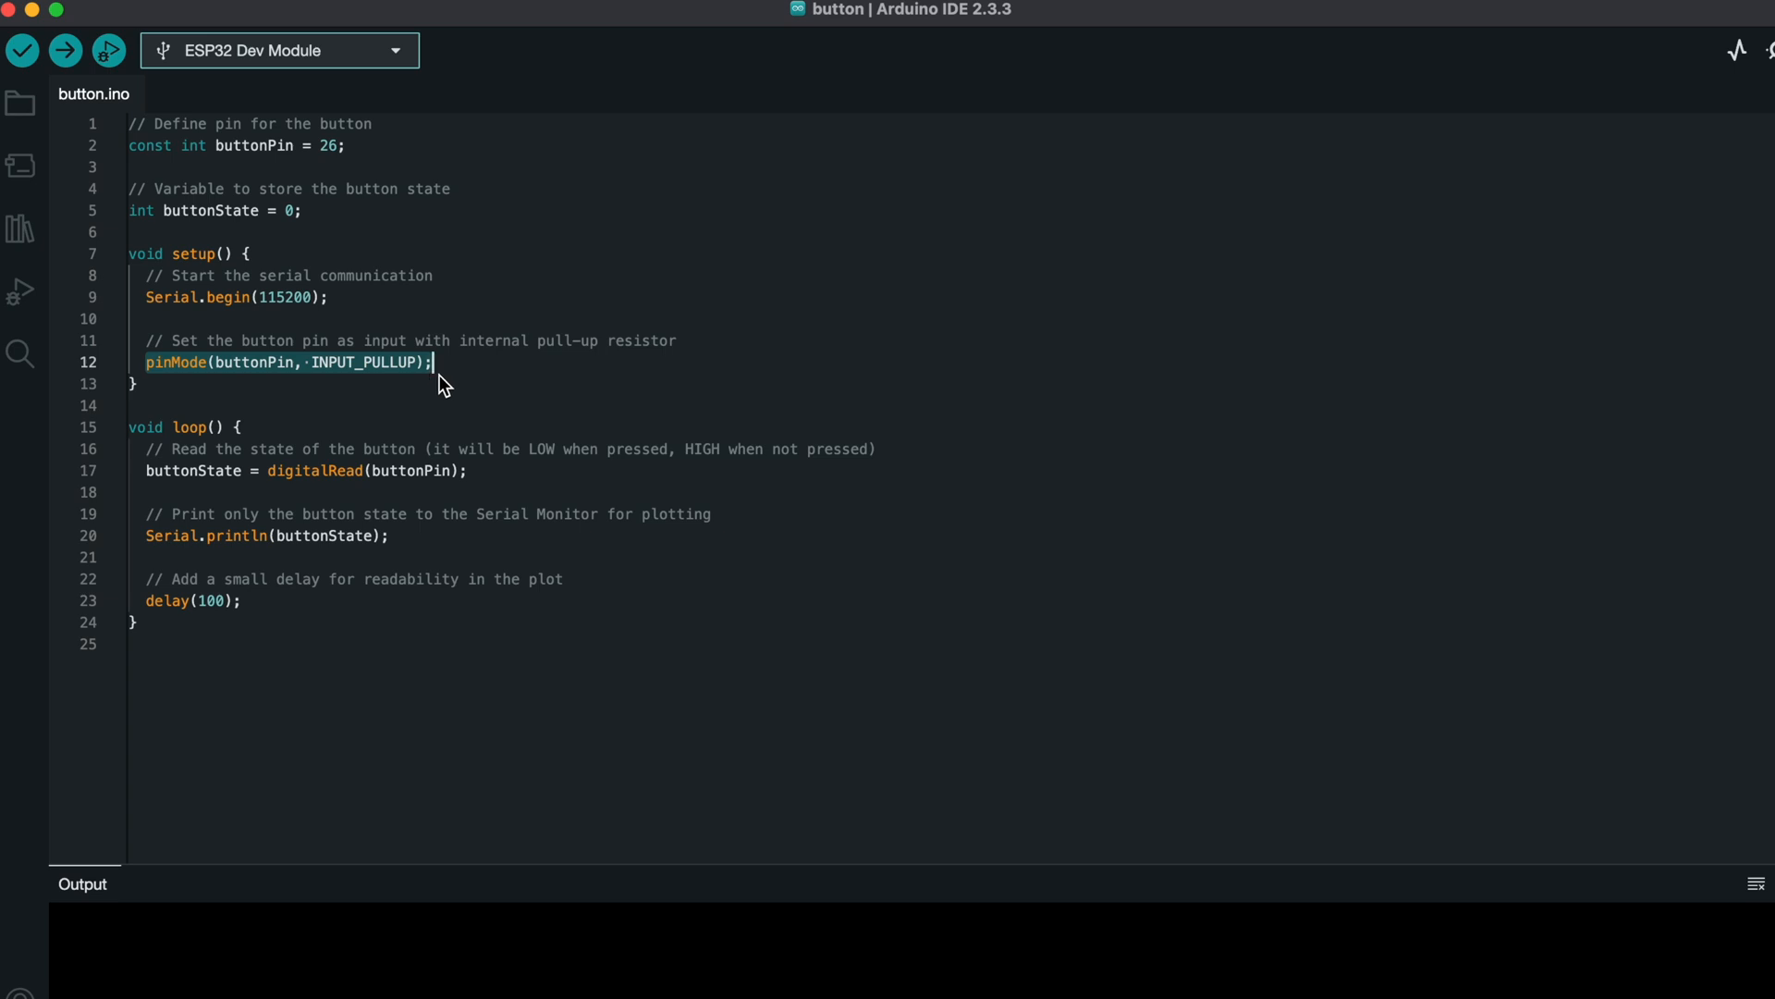
pyautogui.moveTo(411, 422)
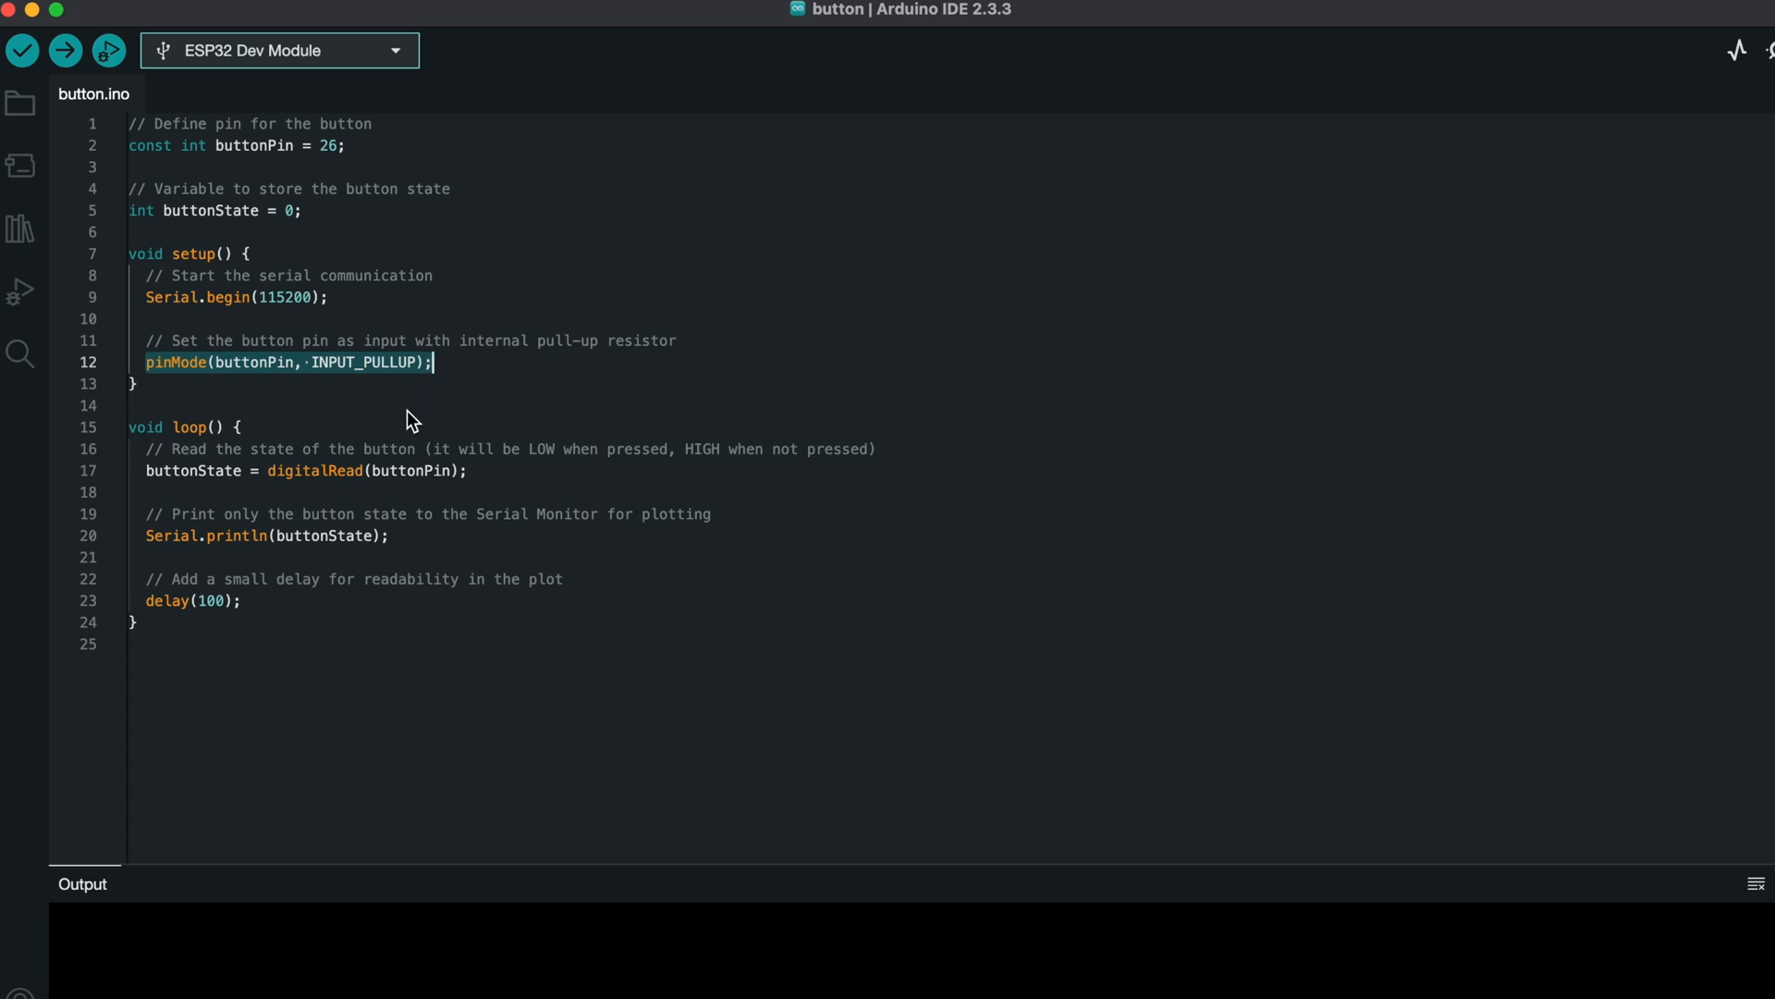
pyautogui.moveTo(366, 440)
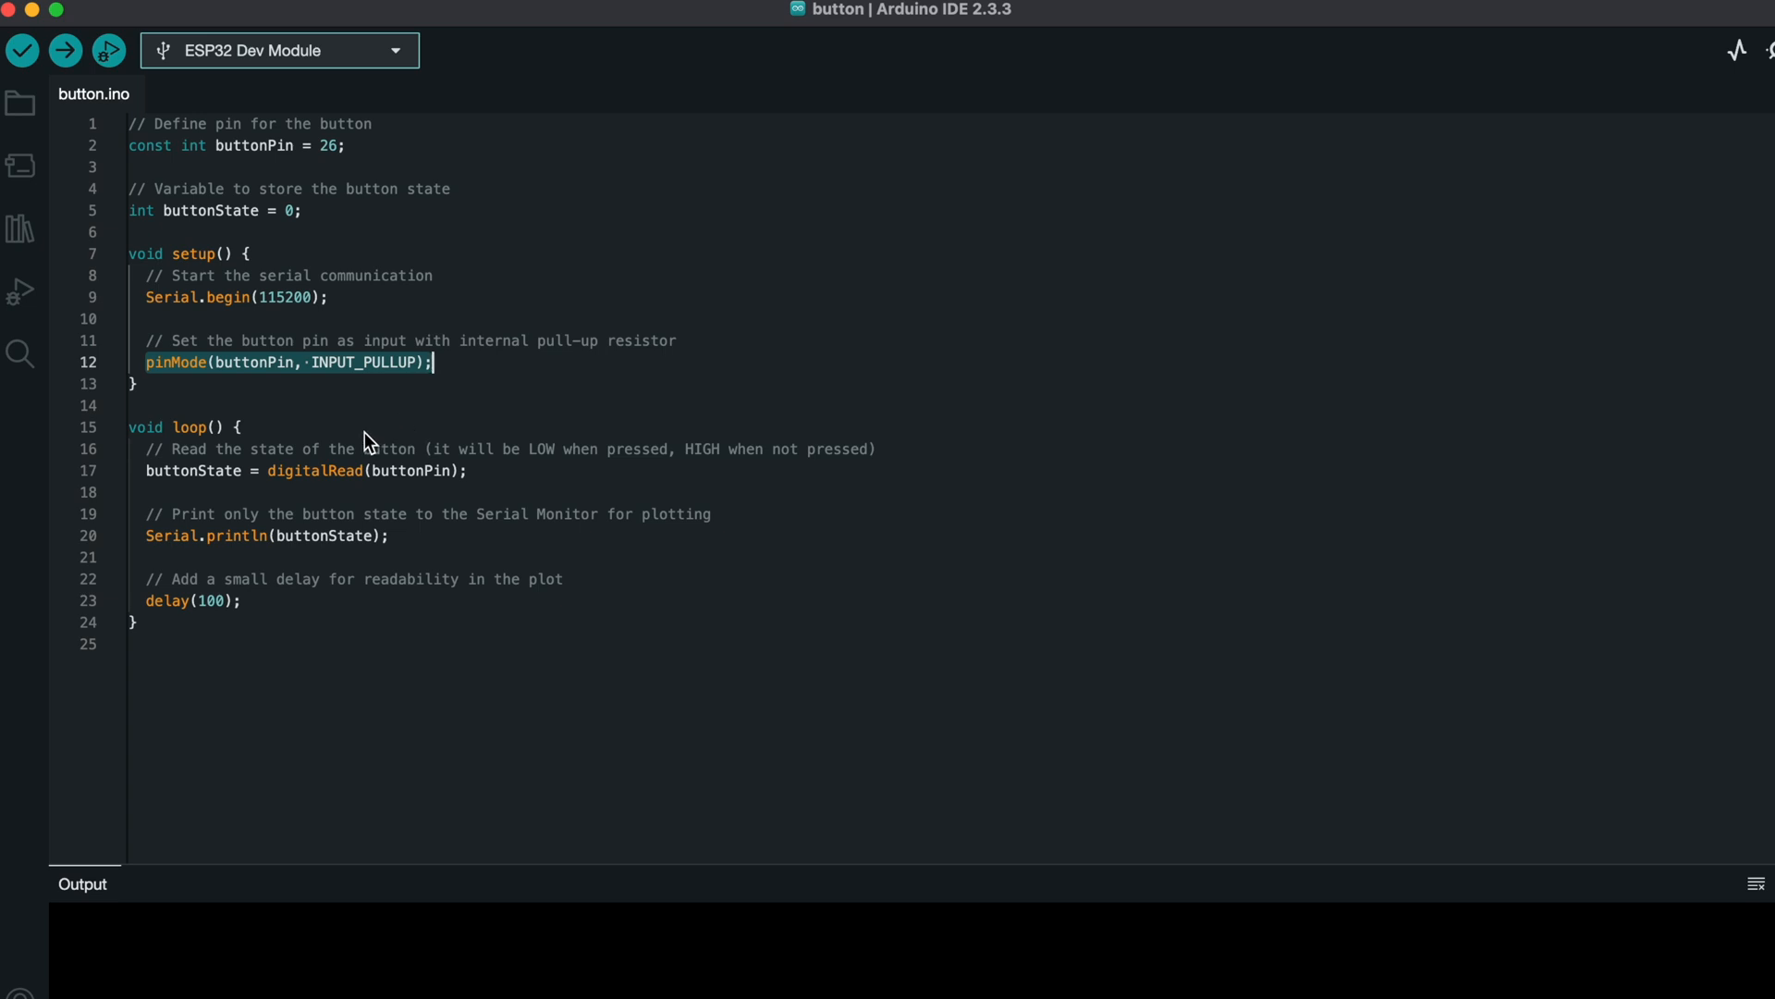
pyautogui.moveTo(154, 488)
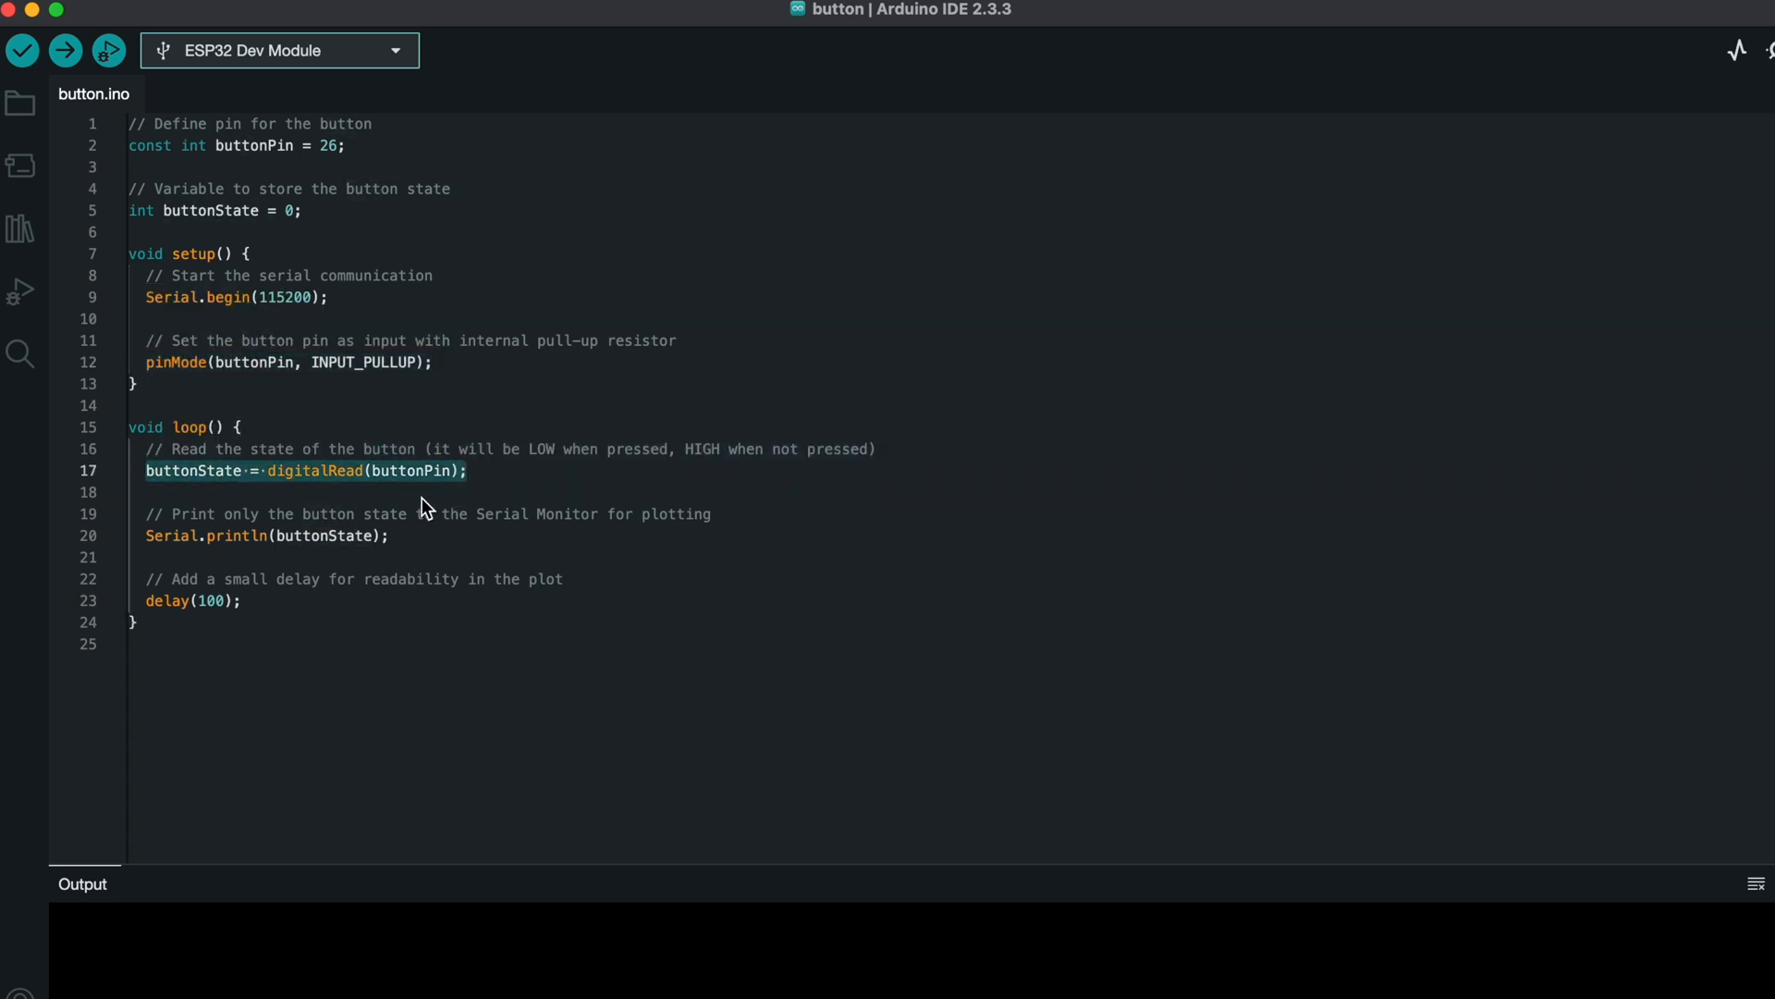
pyautogui.click(388, 536)
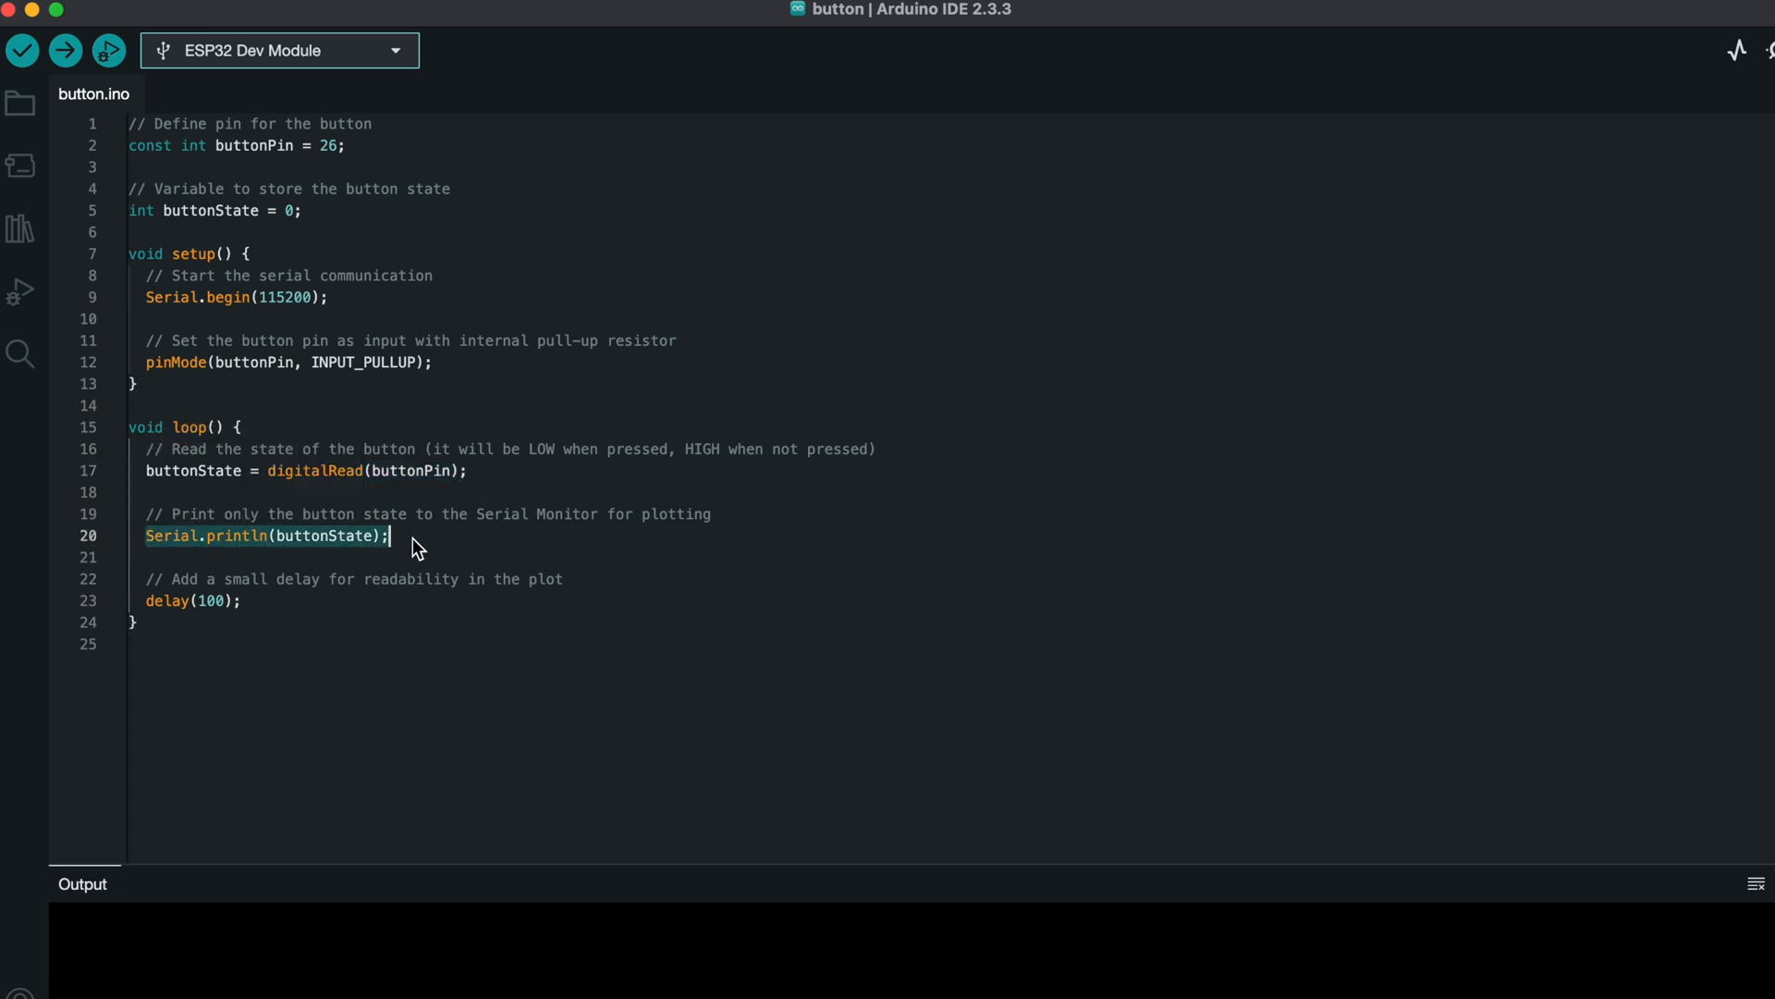